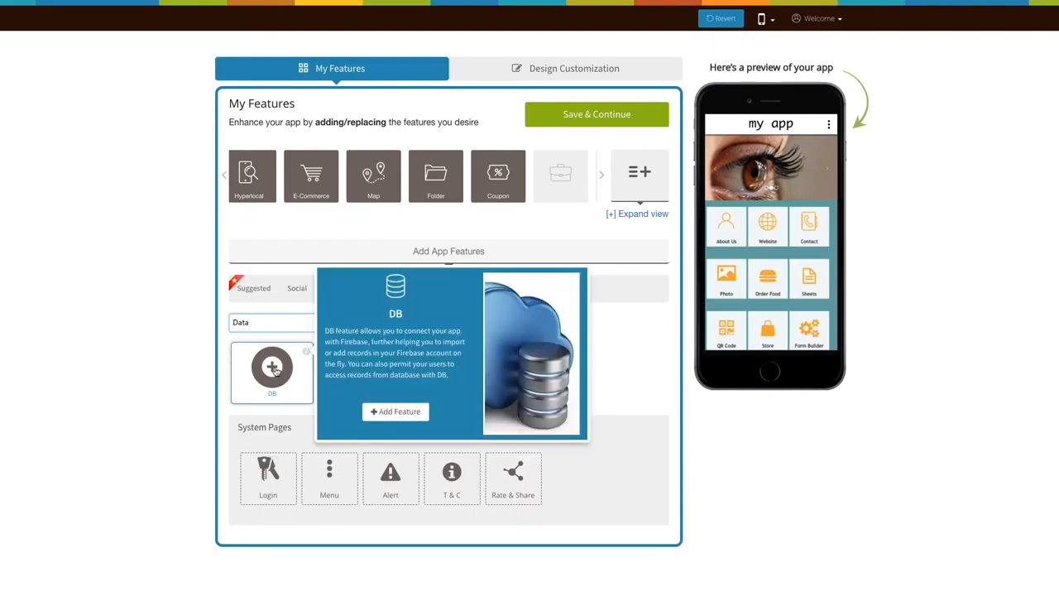
Add the DB feature and expand the new DB page's settings
left_click(396, 411)
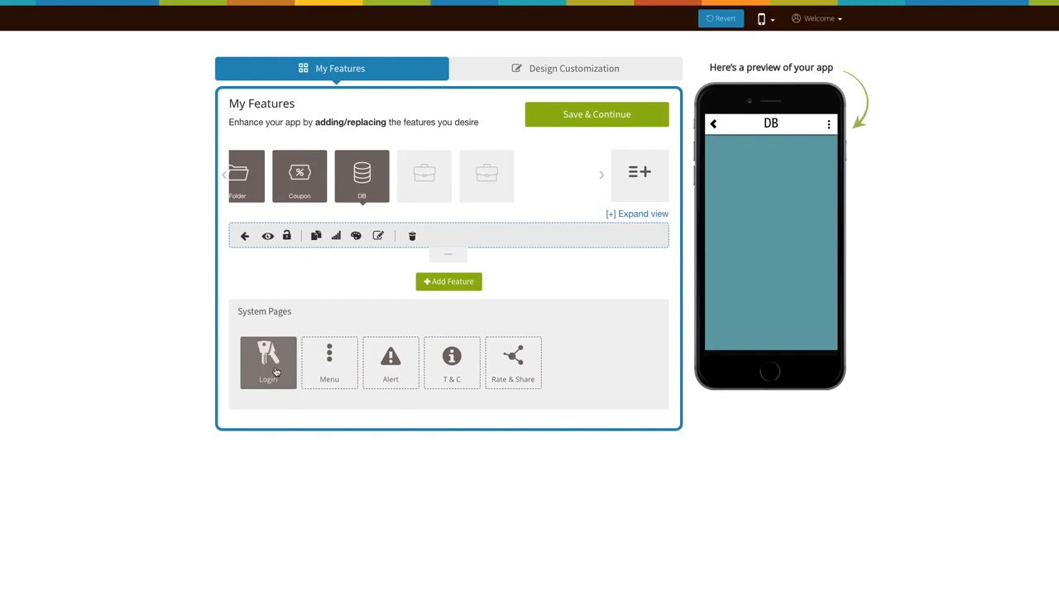
left_click(361, 176)
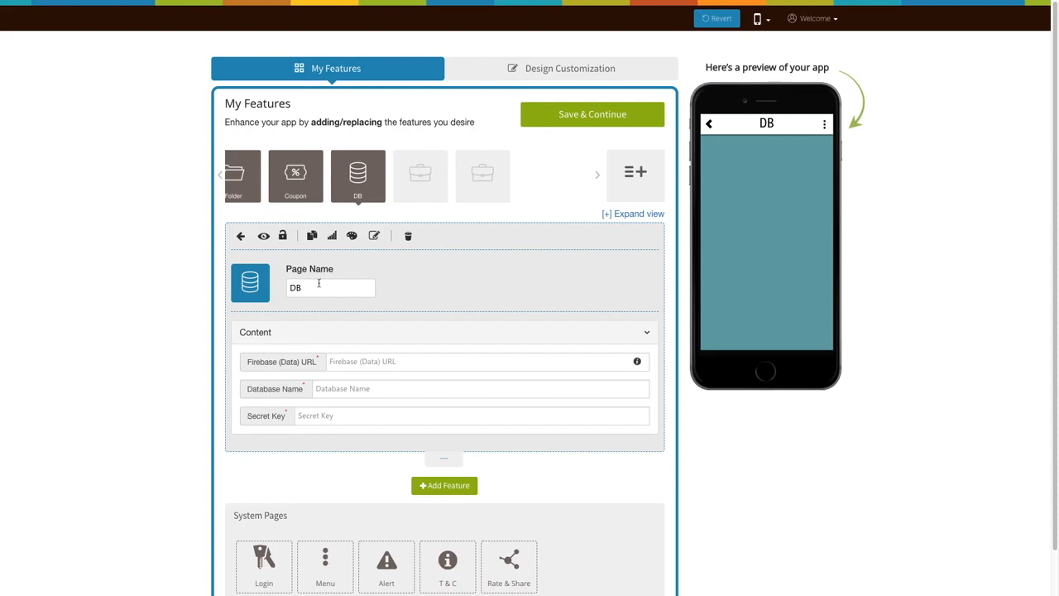
left_click(330, 287)
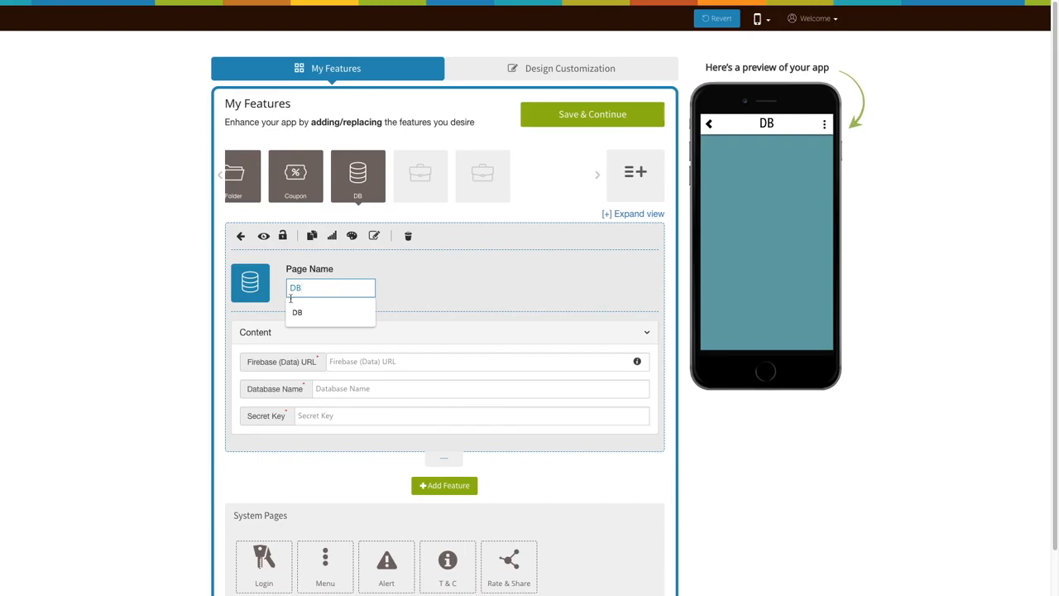
left_click(250, 282)
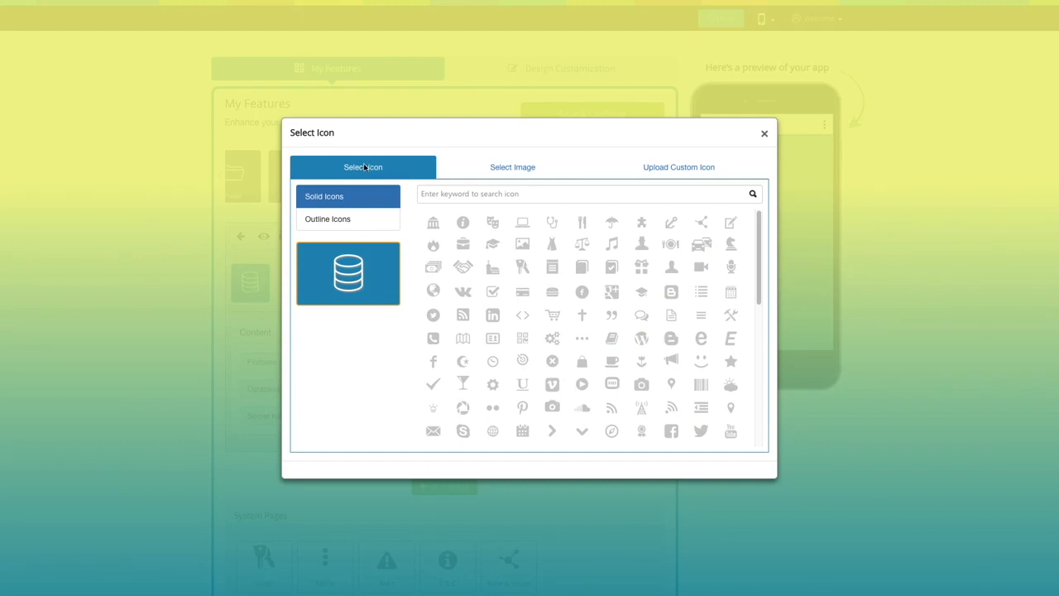
left_click(328, 218)
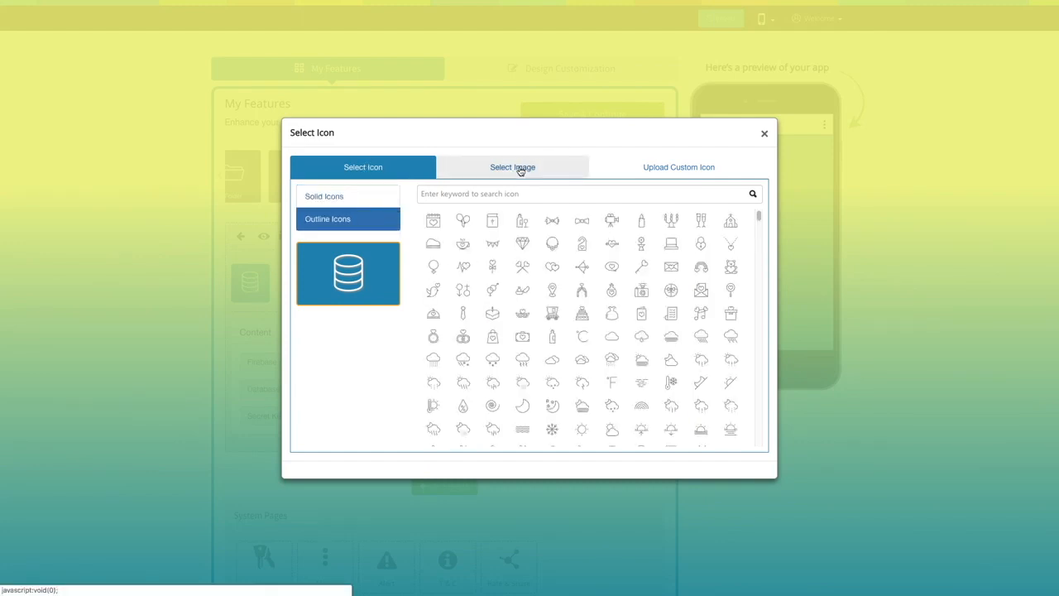
left_click(512, 167)
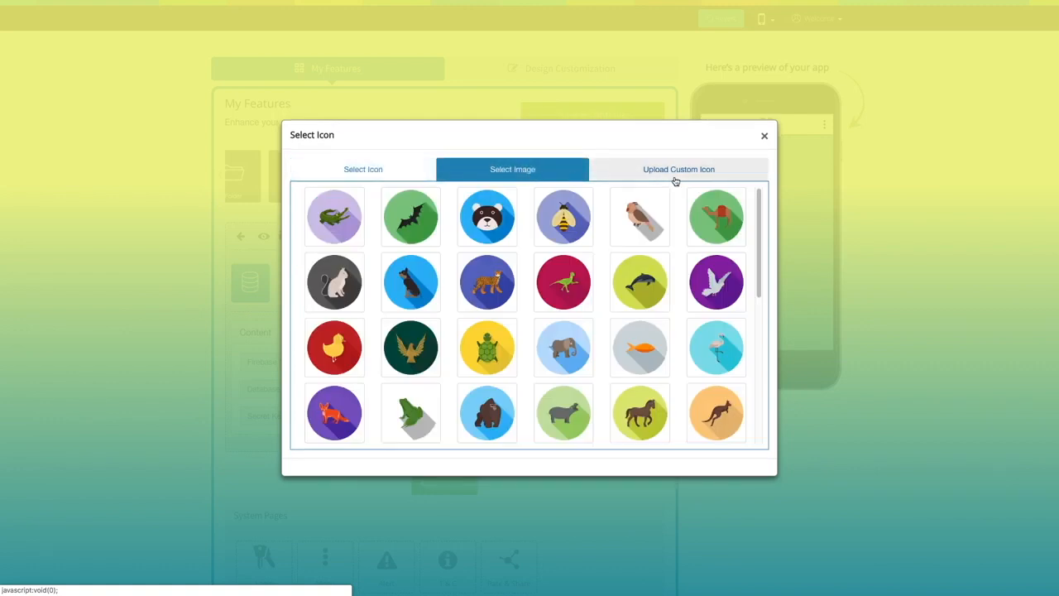
left_click(678, 169)
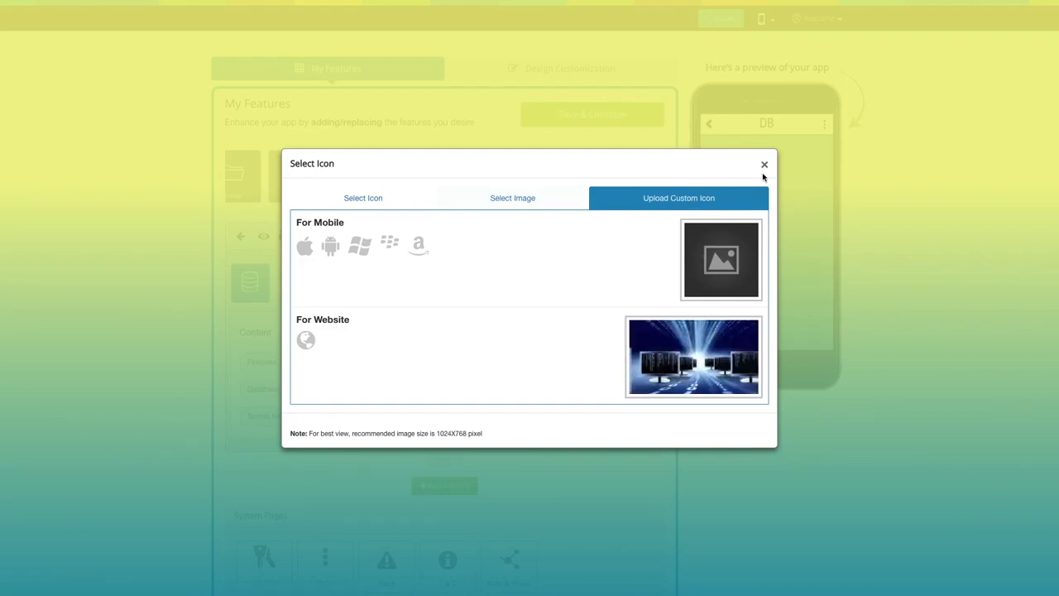
left_click(765, 164)
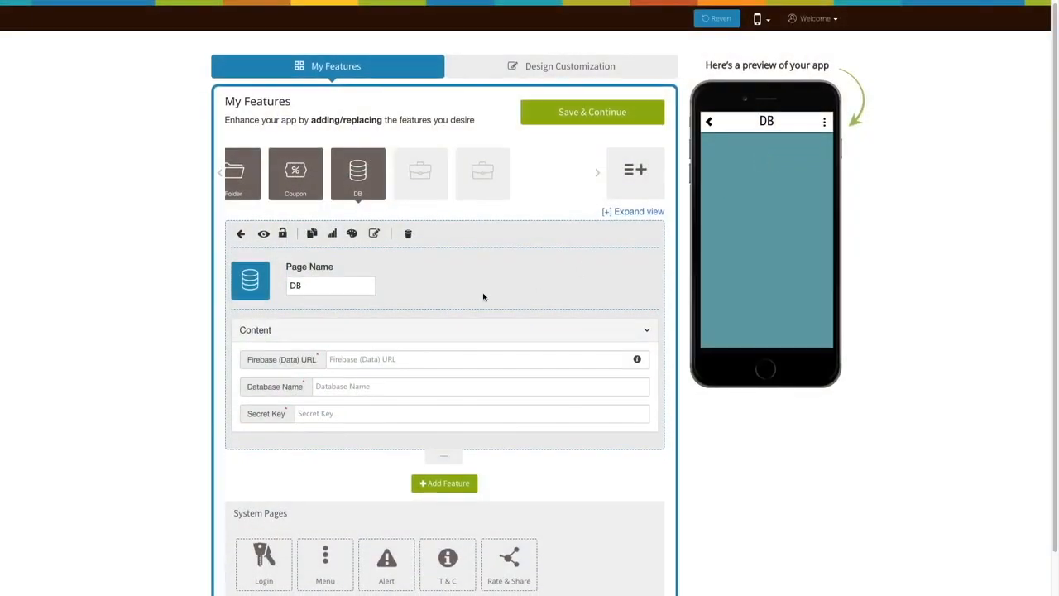
Enter Firebase database testing-d34a0 and its secret key, then open the records manager
scroll("down", 3)
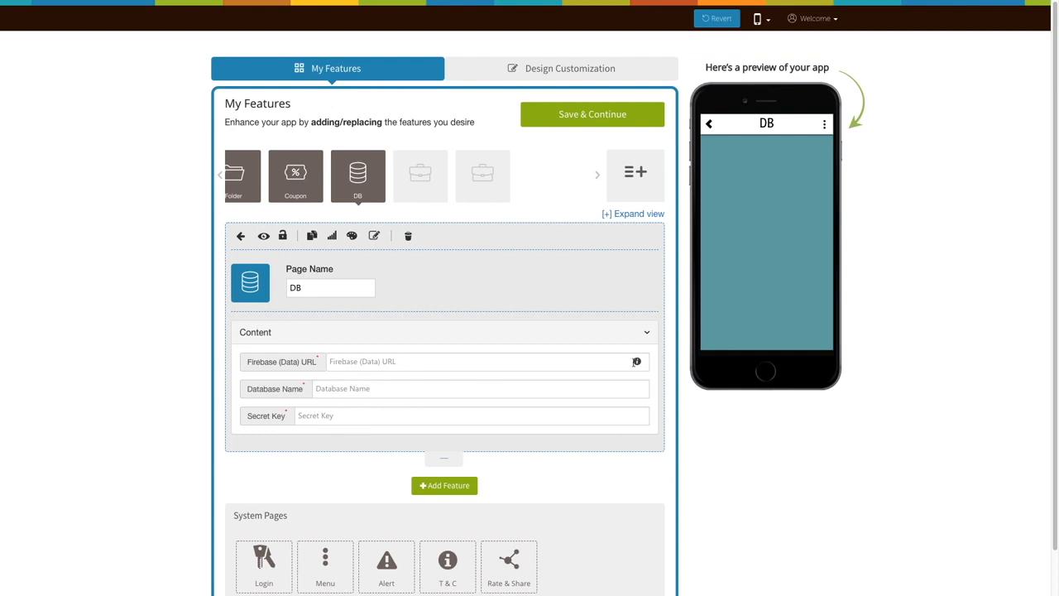
left_click(636, 362)
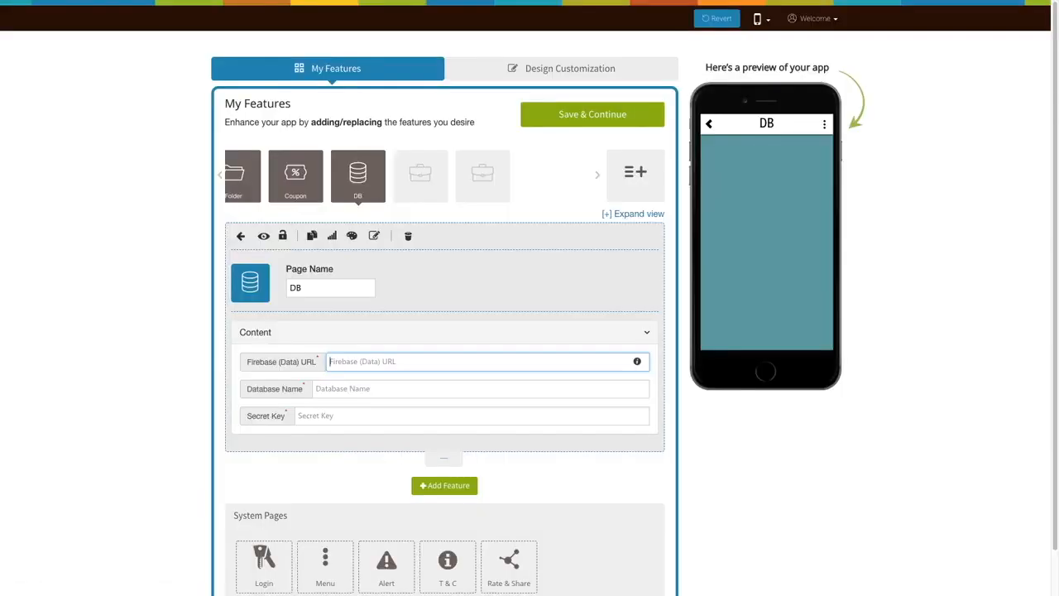
type("testing-d34a0")
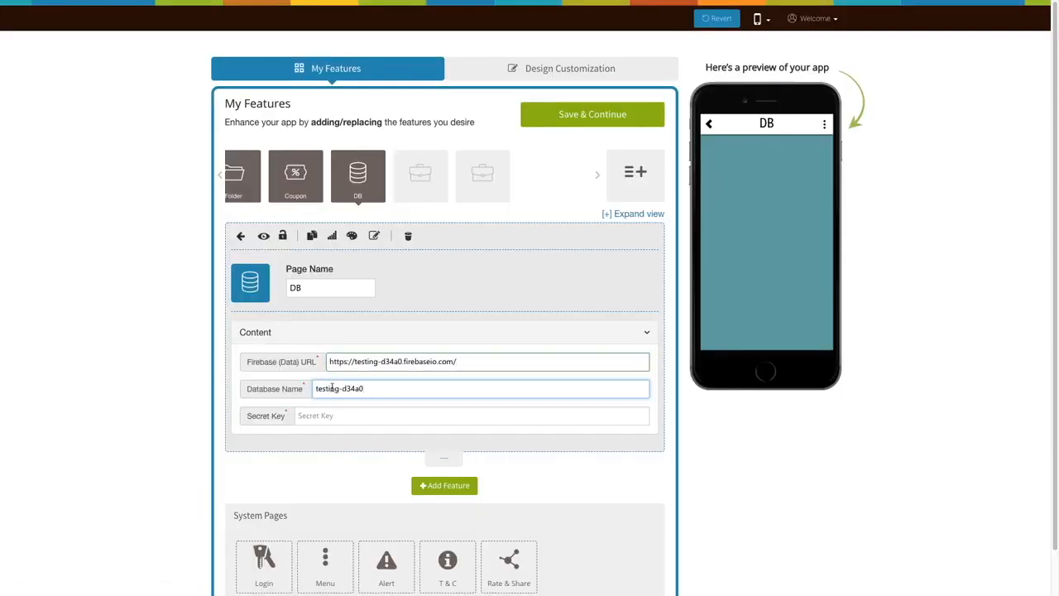
left_click(472, 416)
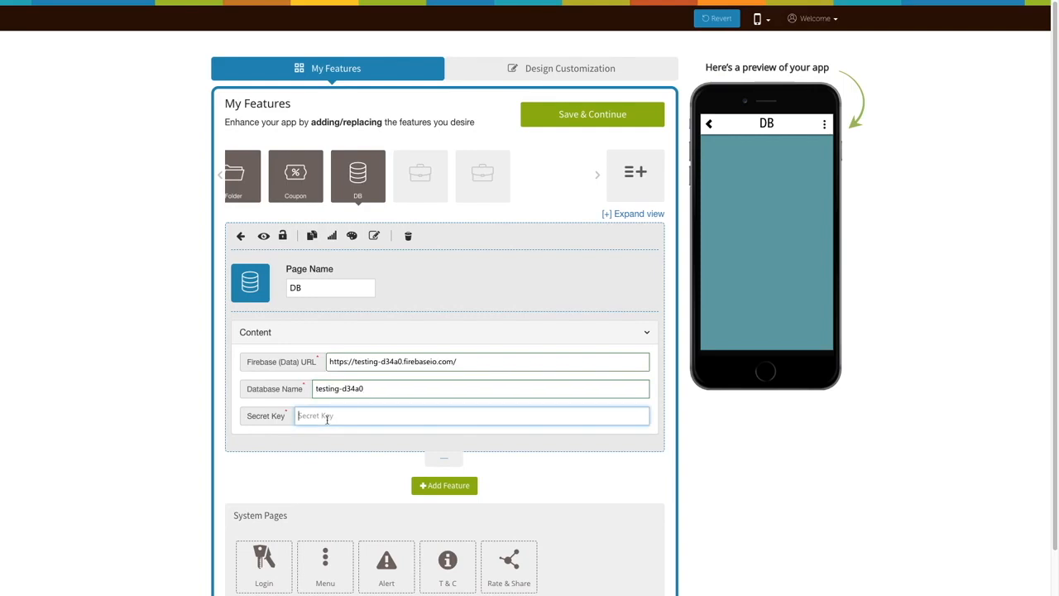
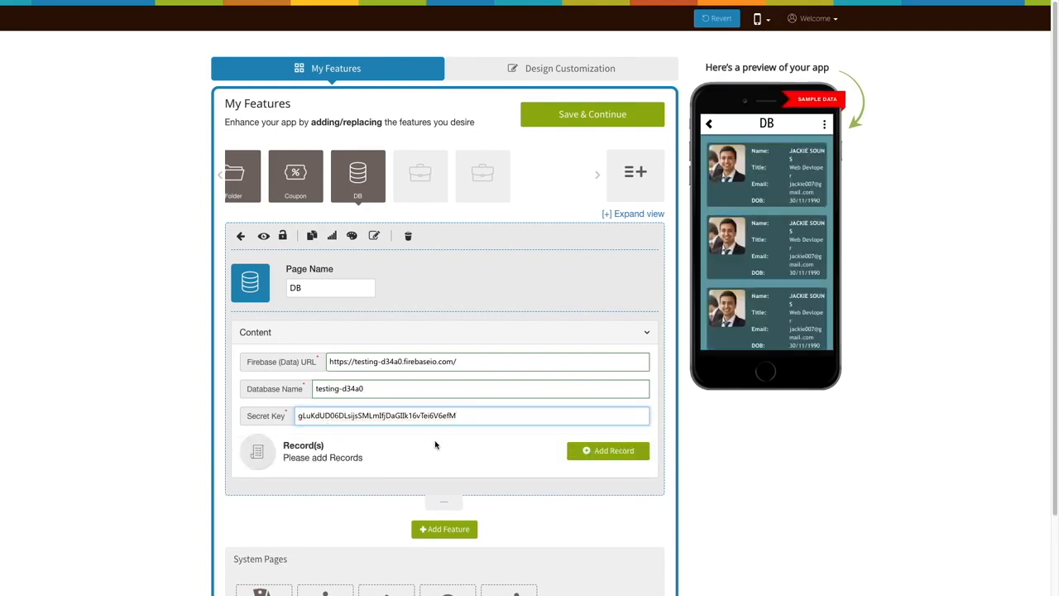
scroll("down", 3)
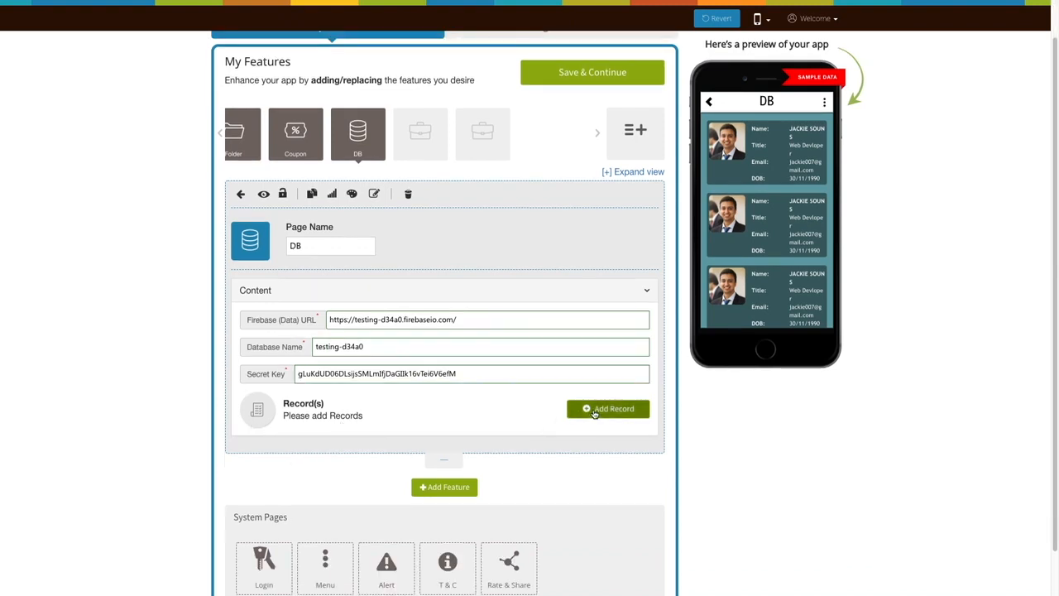
left_click(608, 409)
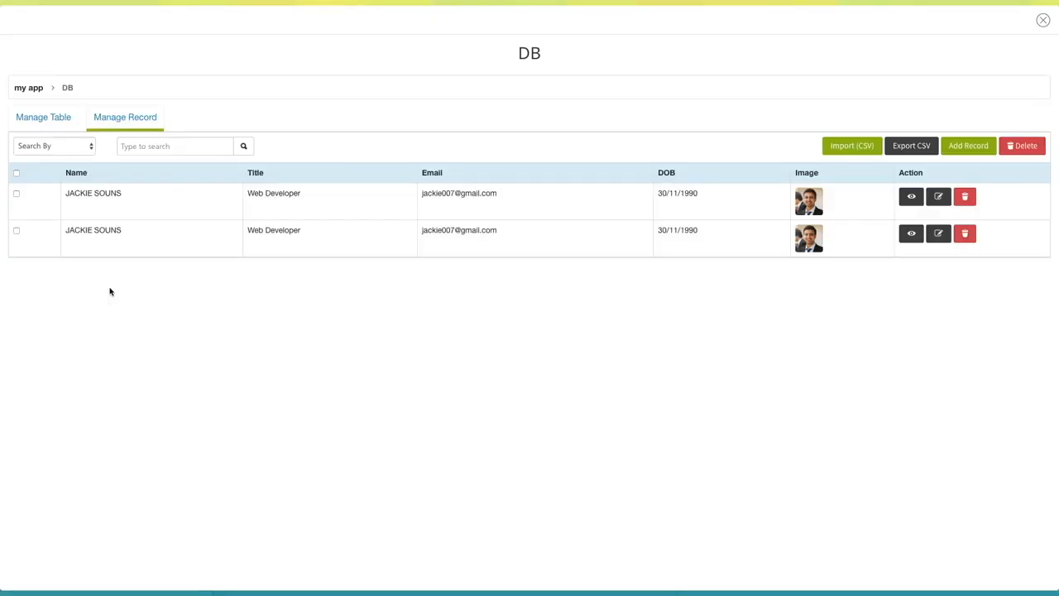
mouse_move(180, 218)
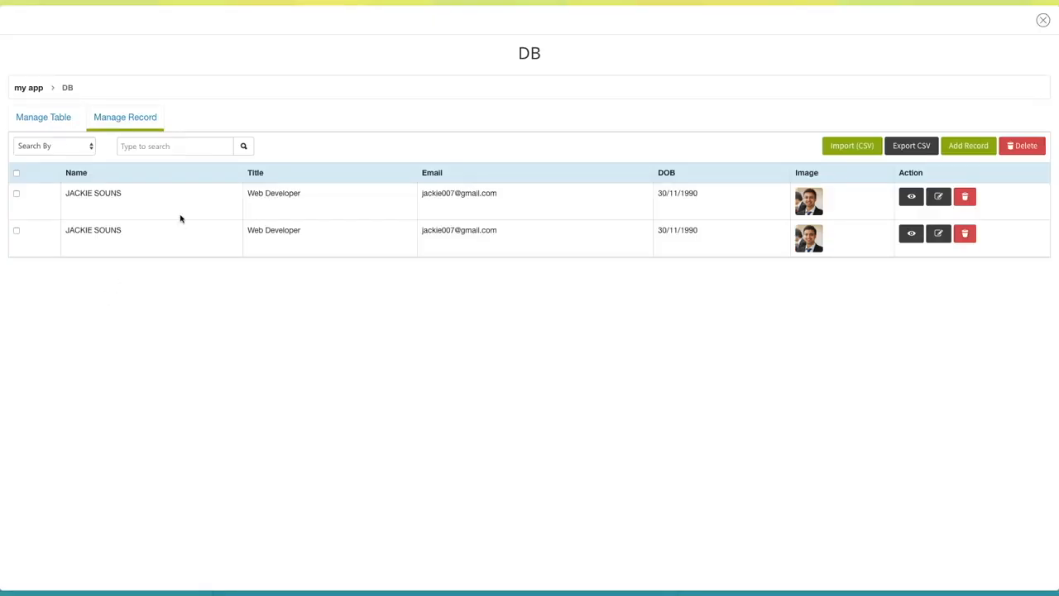
Browse the Search By field list without changing it, then open Import (CSV)
left_click(53, 146)
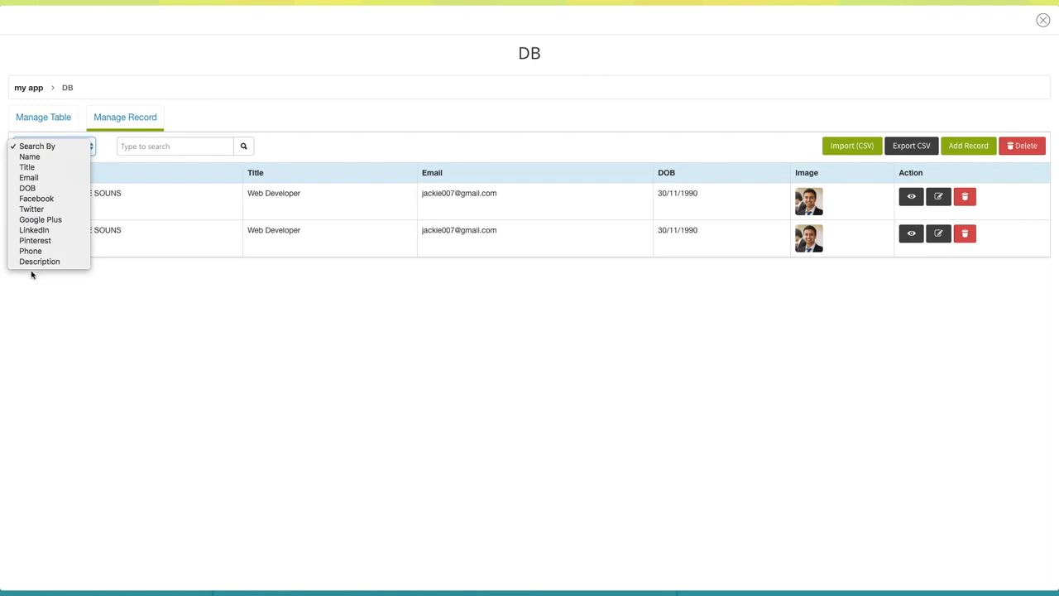
mouse_move(34, 230)
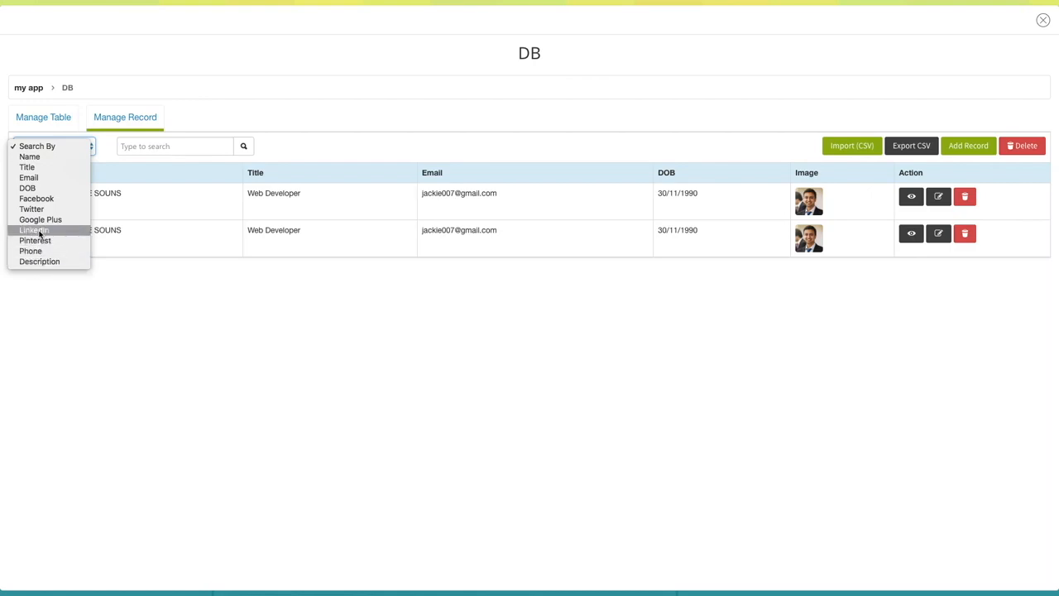
mouse_move(29, 157)
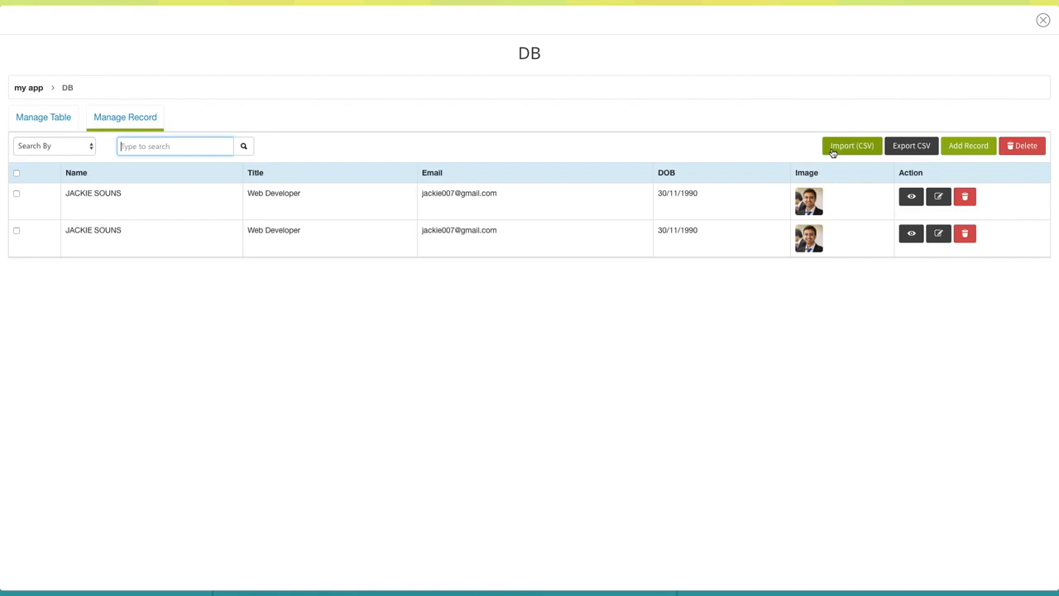
left_click(852, 146)
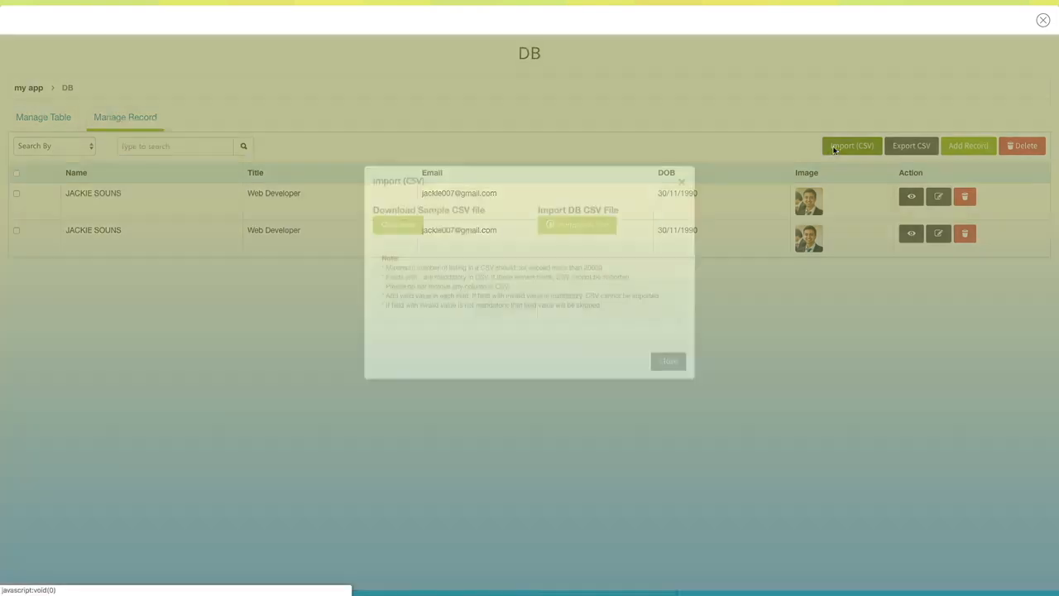
Close the CSV import dialog unchanged and start a new record
left_click(852, 146)
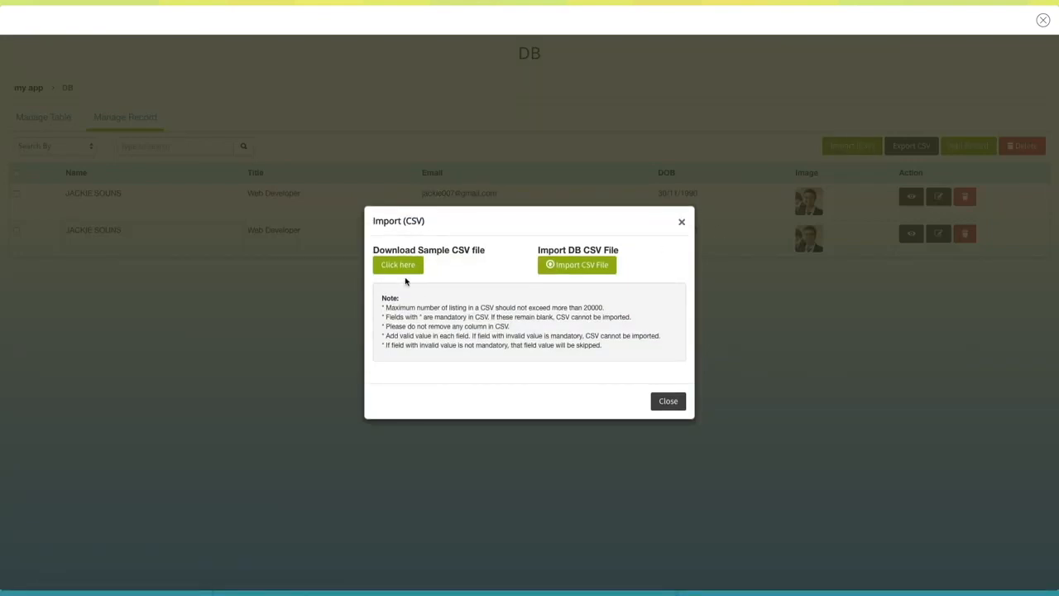
mouse_move(652, 371)
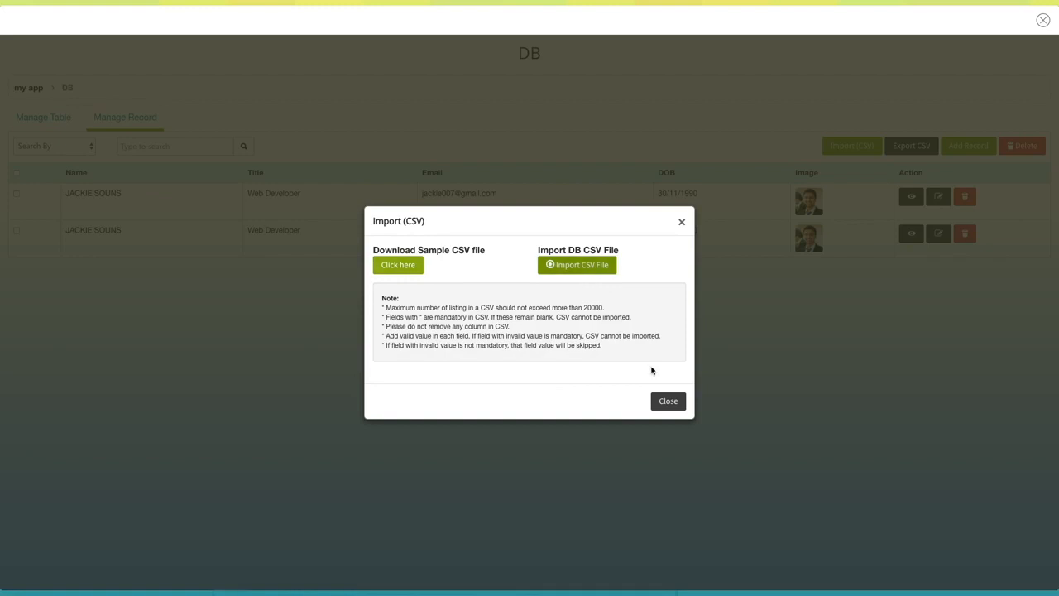
left_click(668, 400)
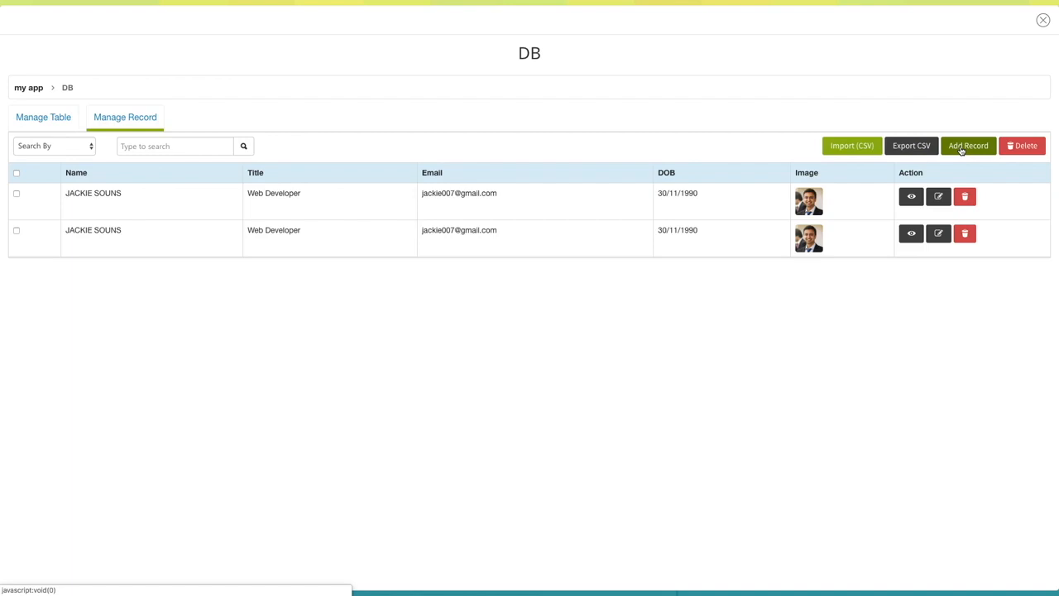
left_click(968, 146)
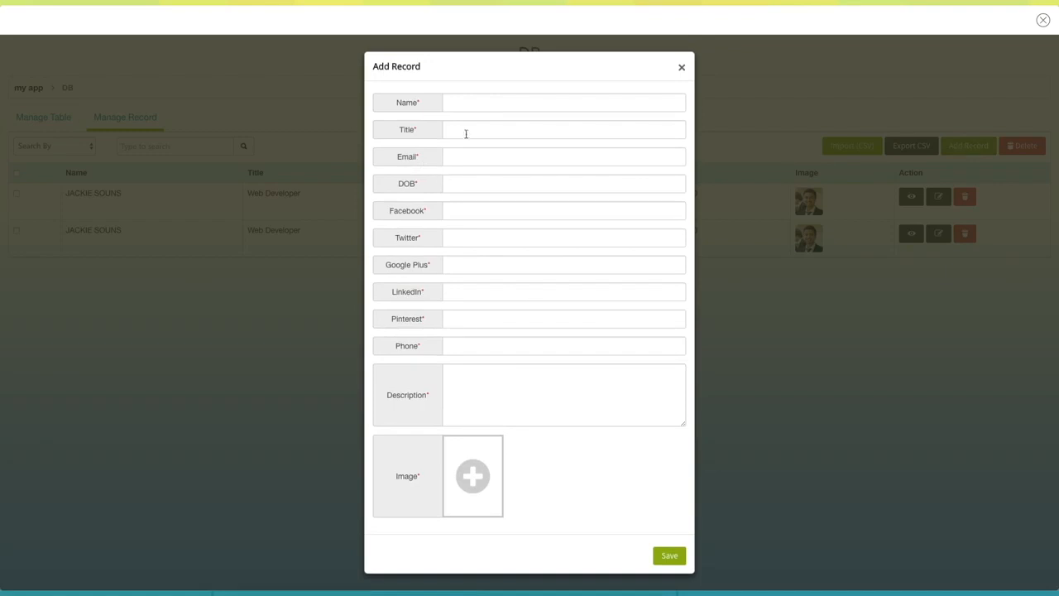
type("Ronie")
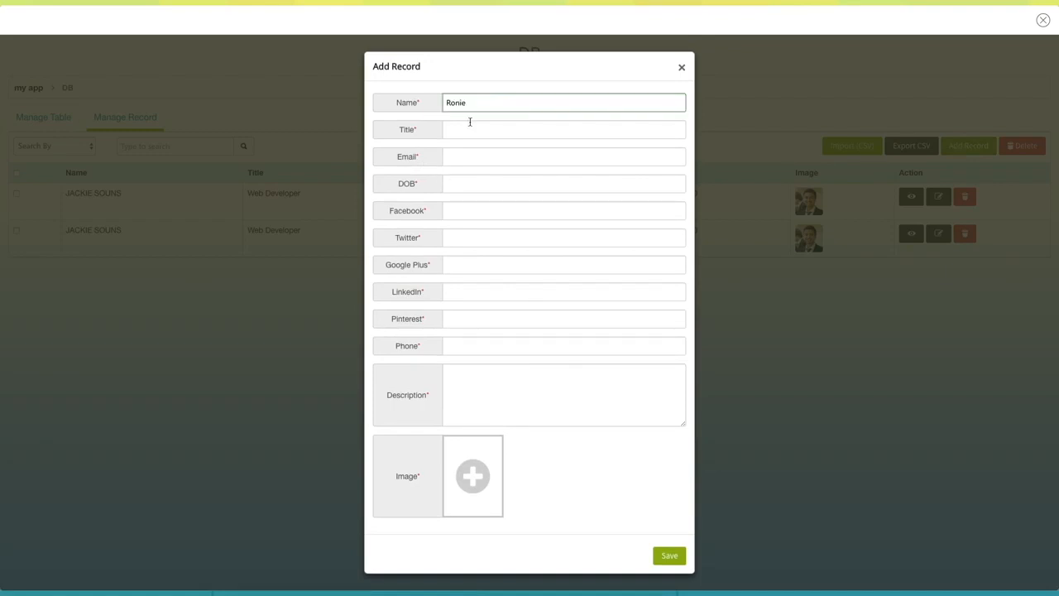
left_click(563, 182)
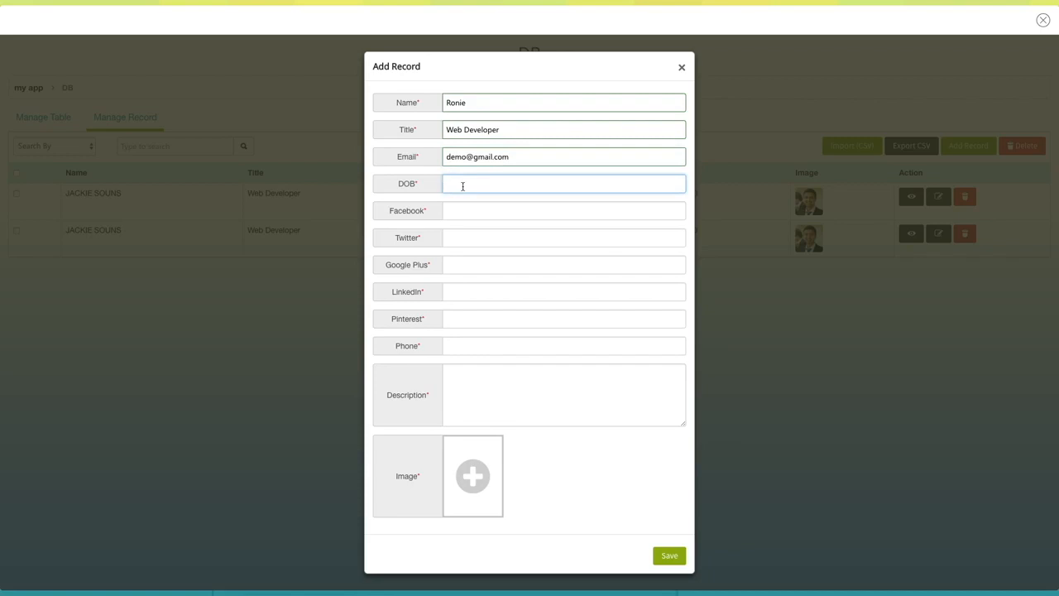
type("0987654234")
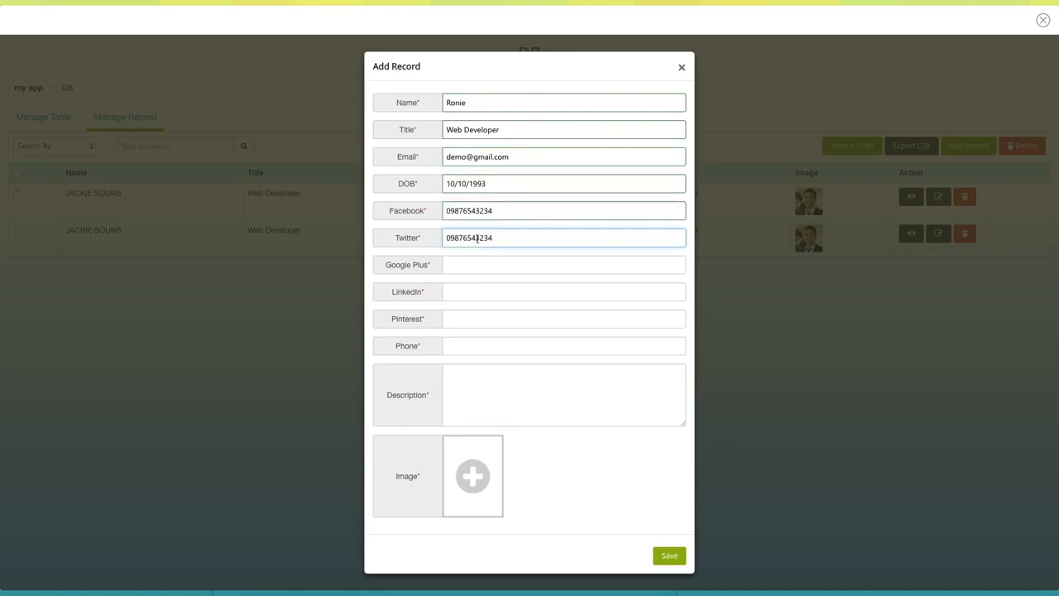
left_click(562, 263)
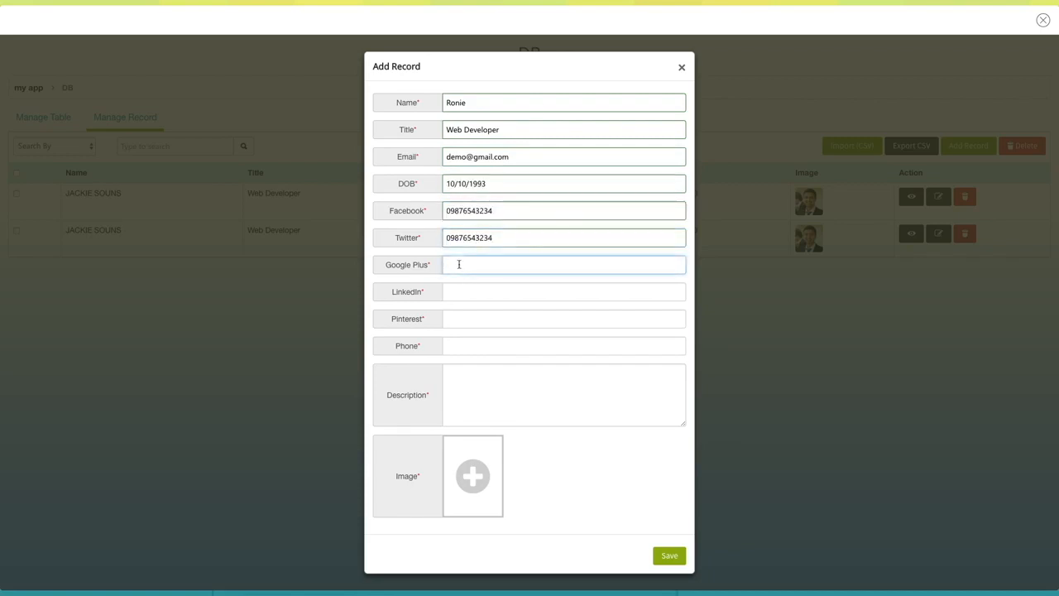
type("09876543234")
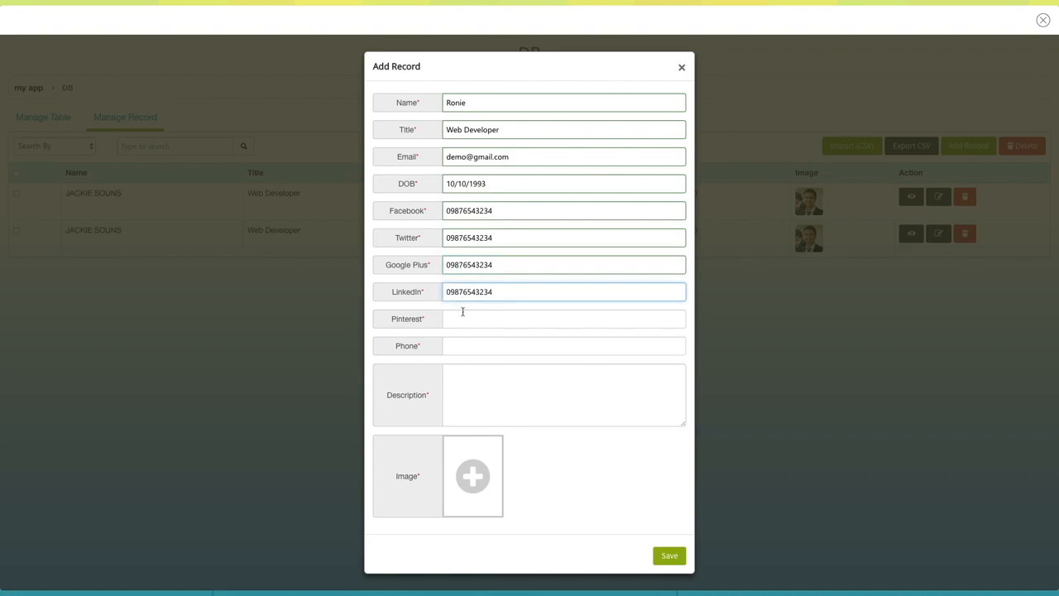
type("09876543234")
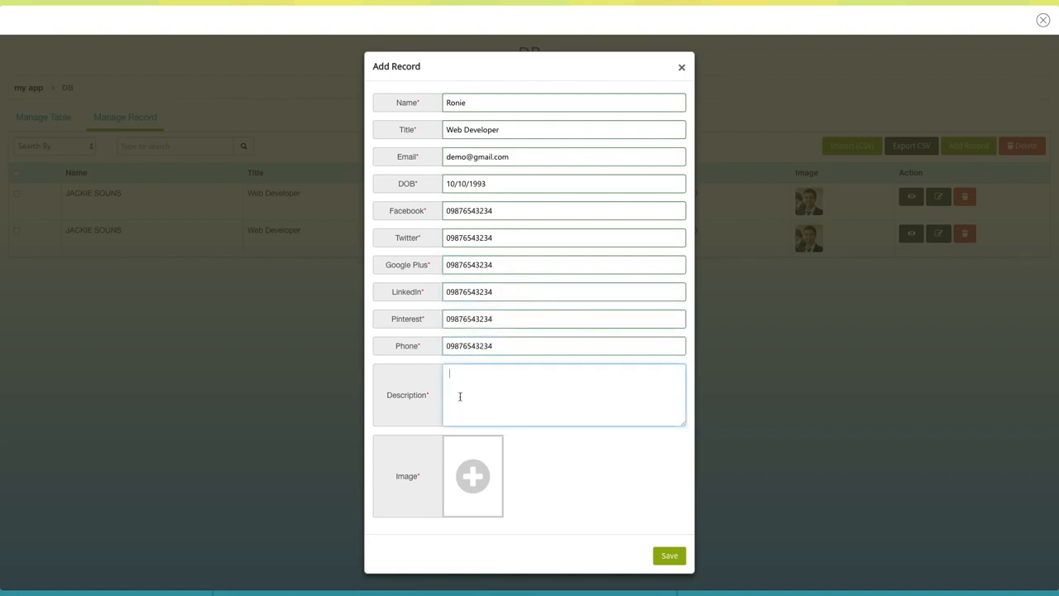
type("Web Developer Description")
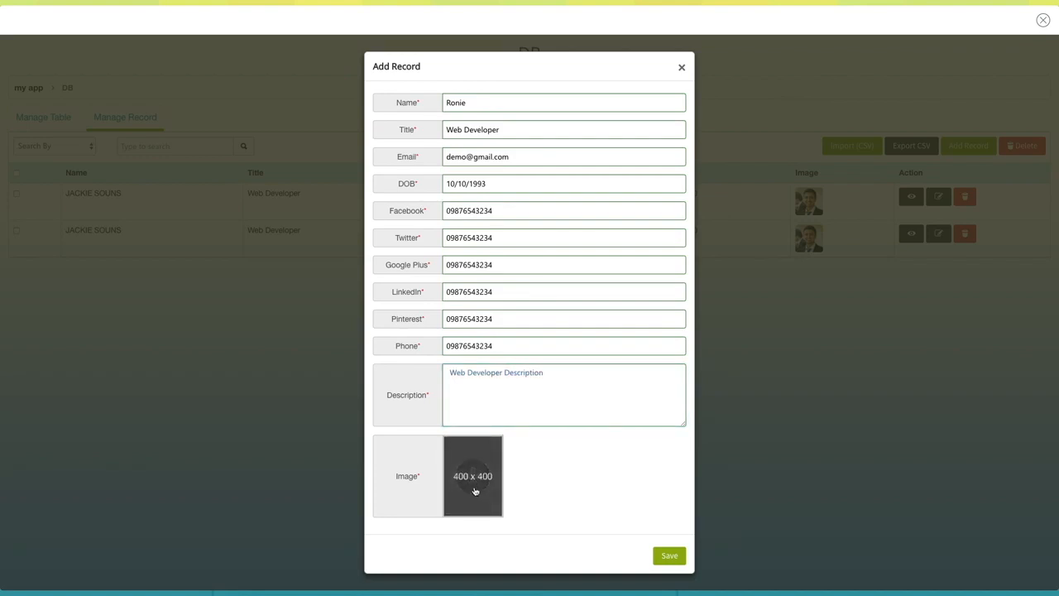
left_click(472, 476)
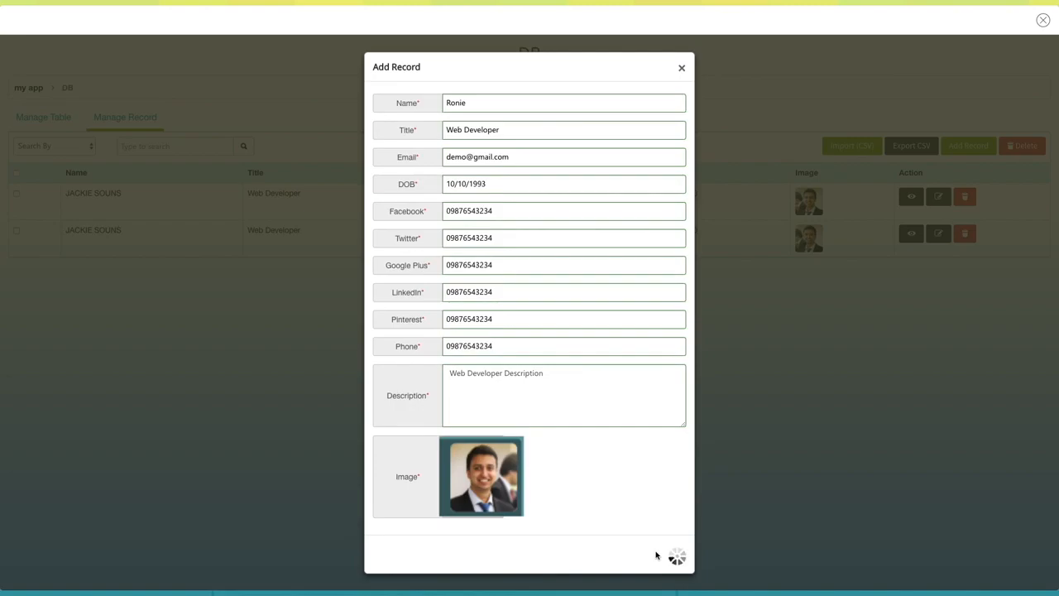
left_click(677, 555)
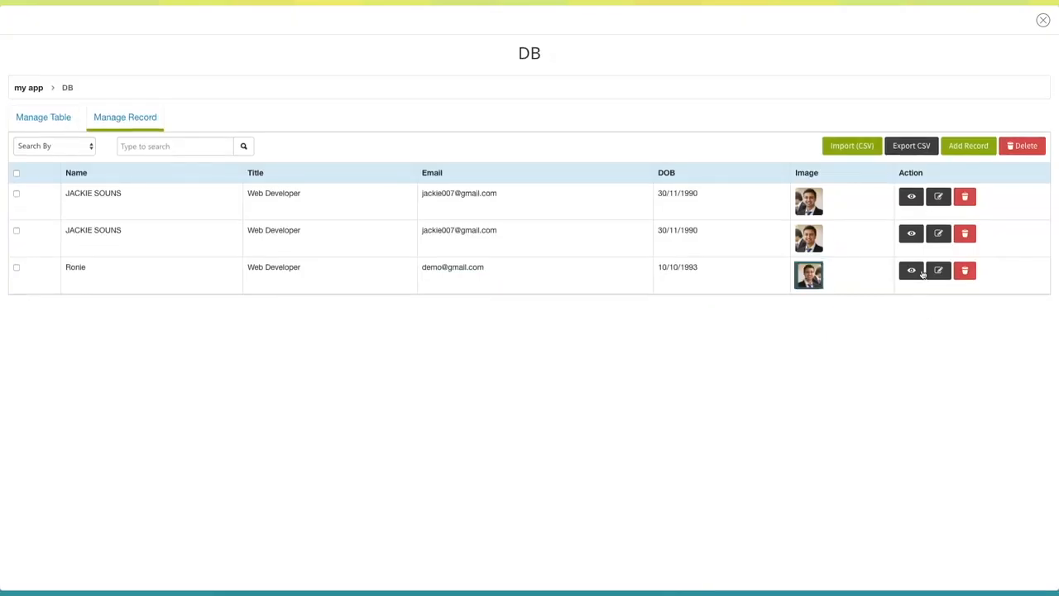
Open Ronie's record, close it unchanged, then permanently delete it
left_click(911, 271)
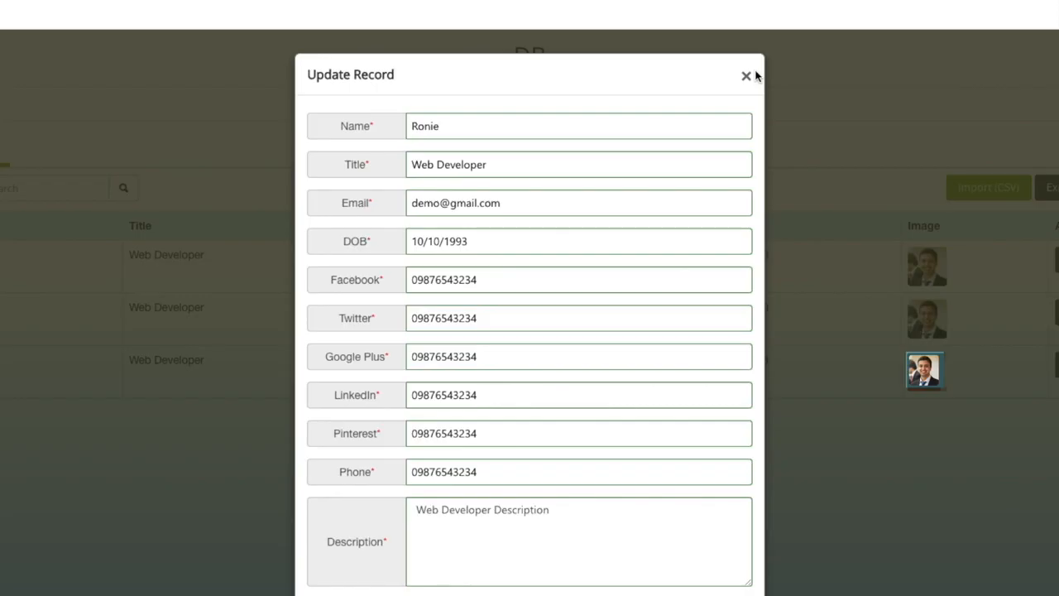
left_click(746, 75)
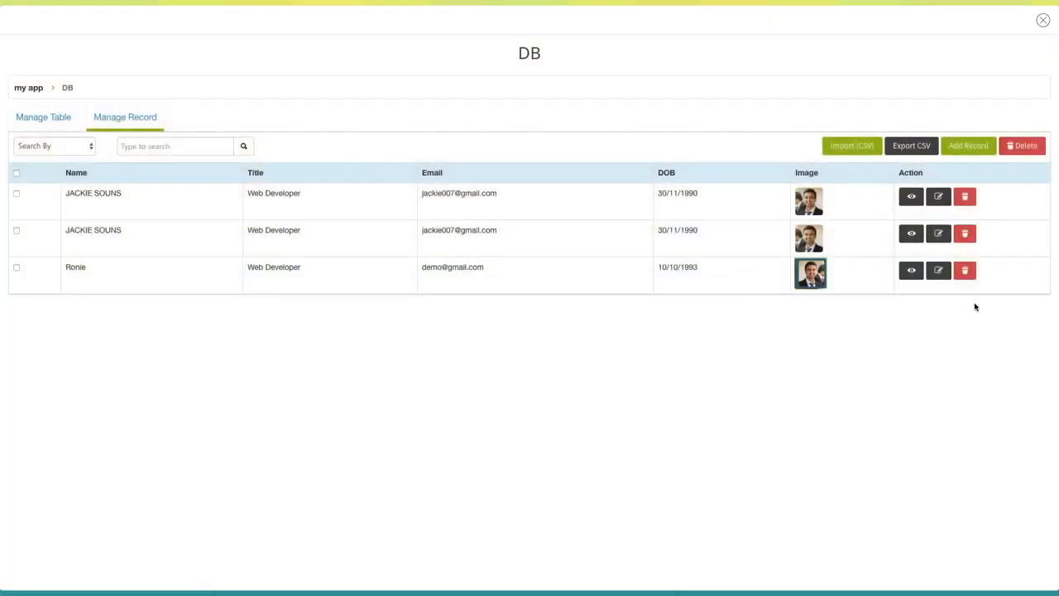
left_click(965, 270)
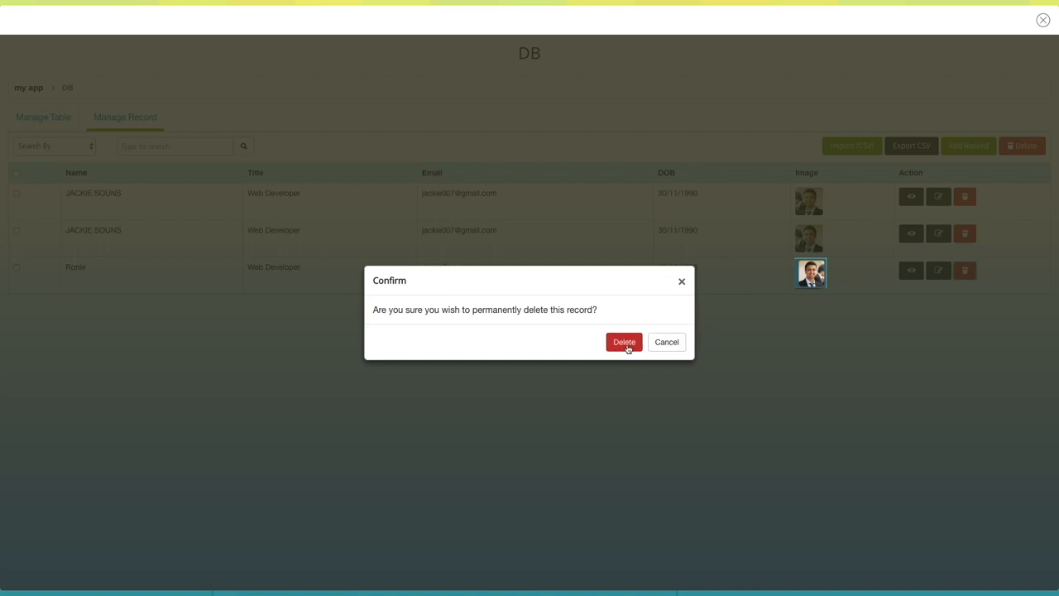
left_click(624, 342)
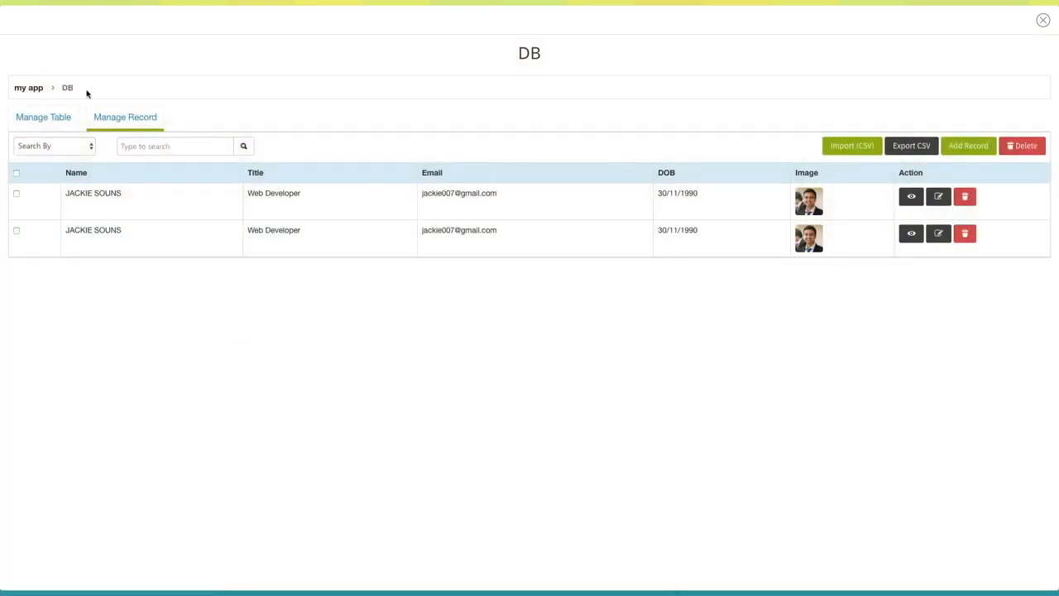
Turn on field labels, add a Phone-type 'phone' field, and update the table
left_click(43, 116)
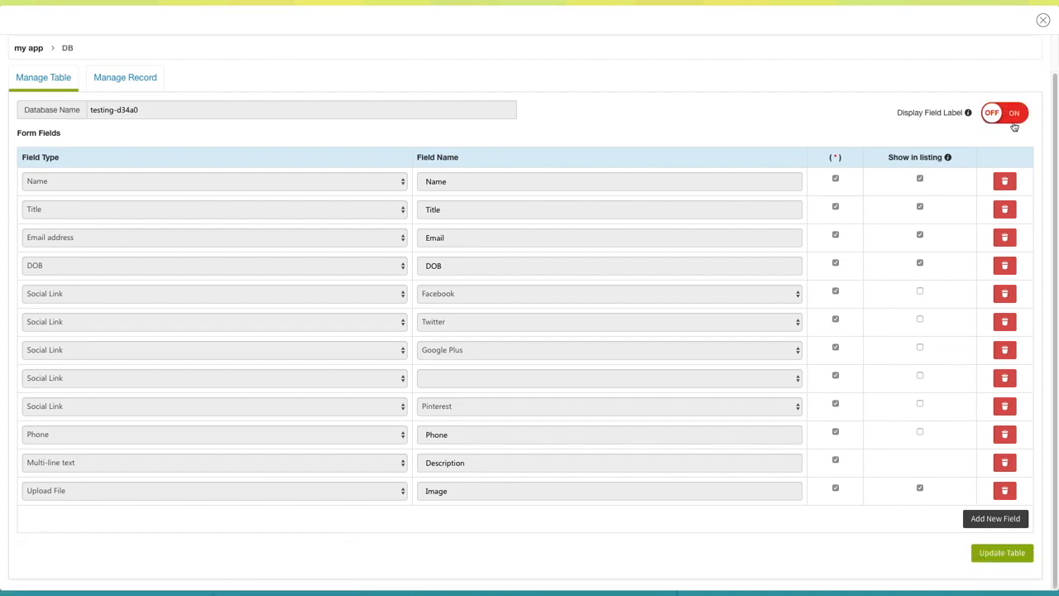
left_click(1016, 113)
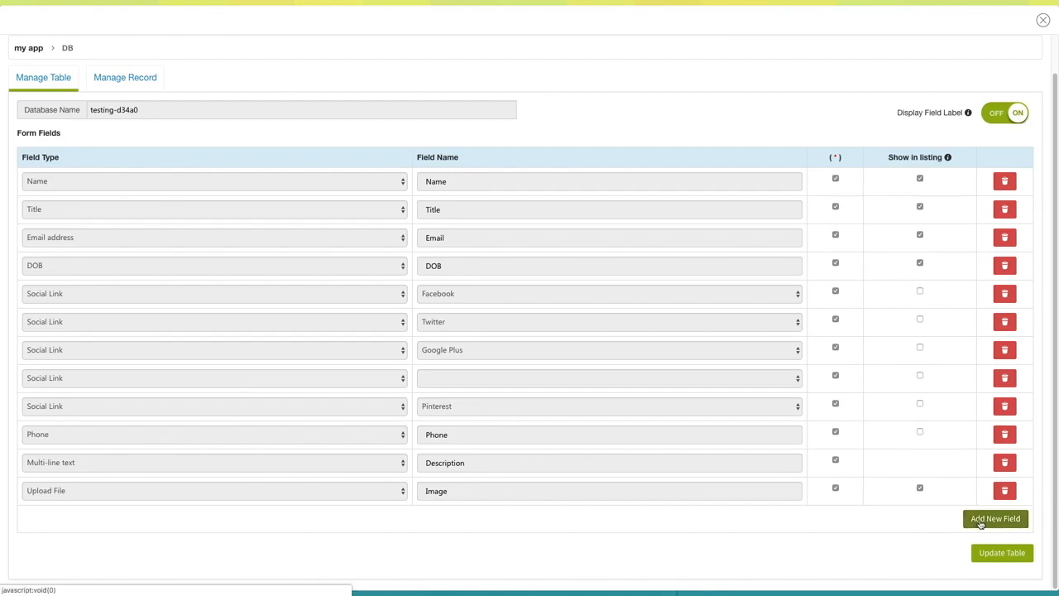
left_click(995, 519)
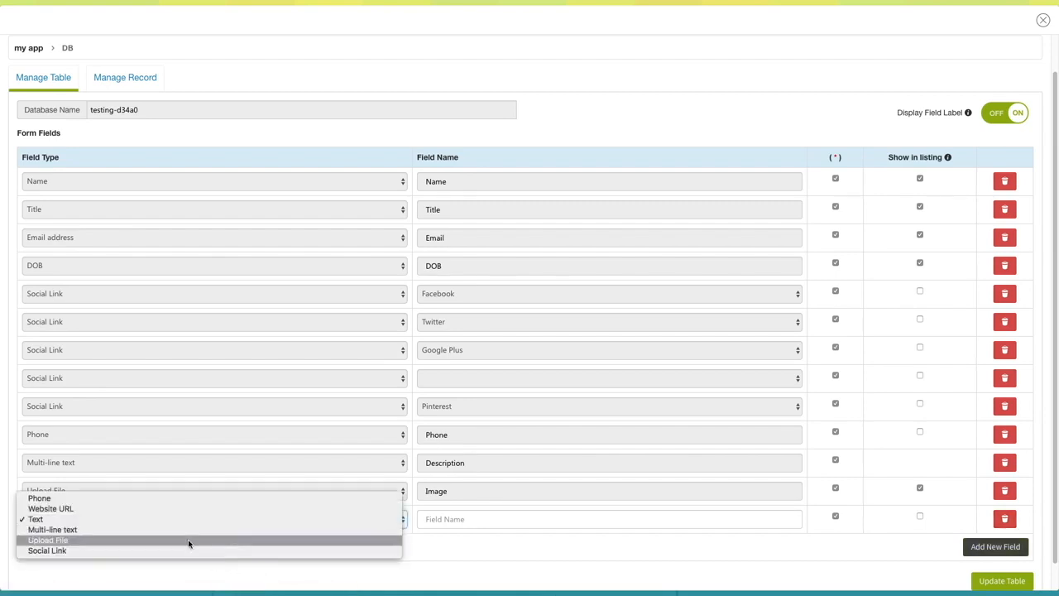
left_click(39, 498)
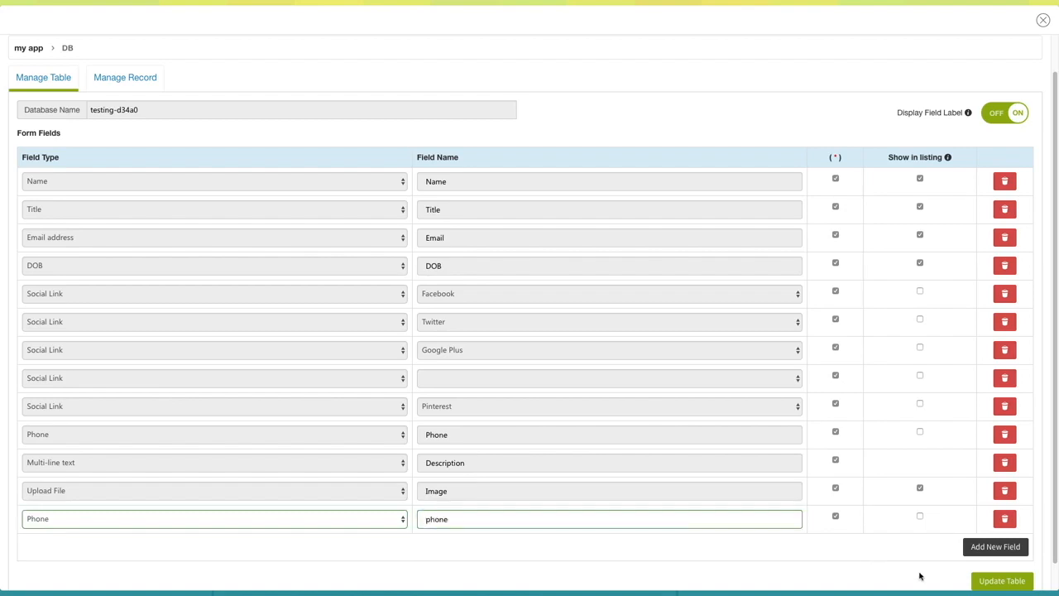
left_click(1002, 580)
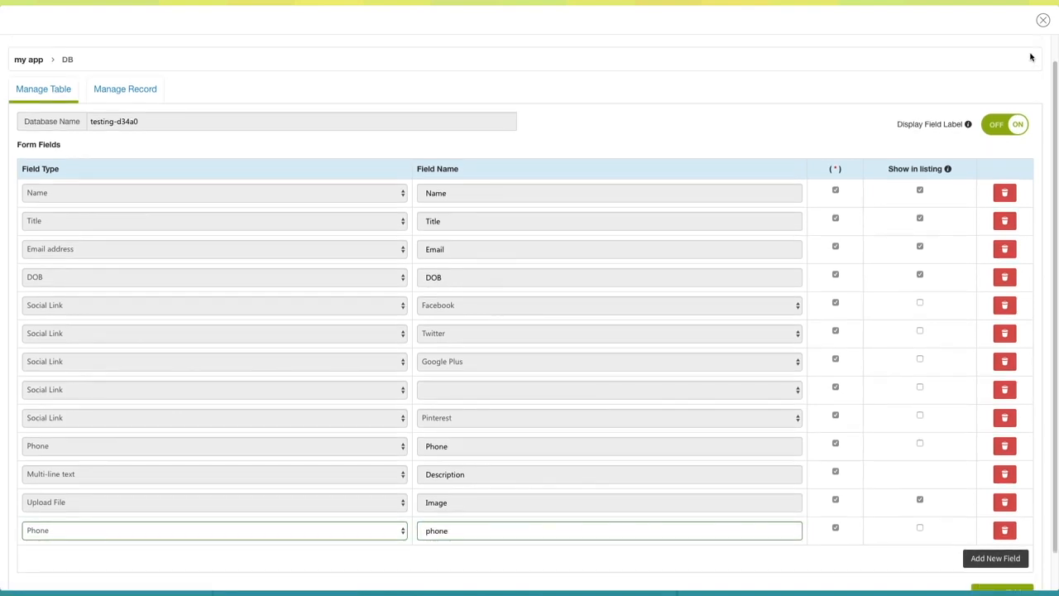
left_click(1043, 20)
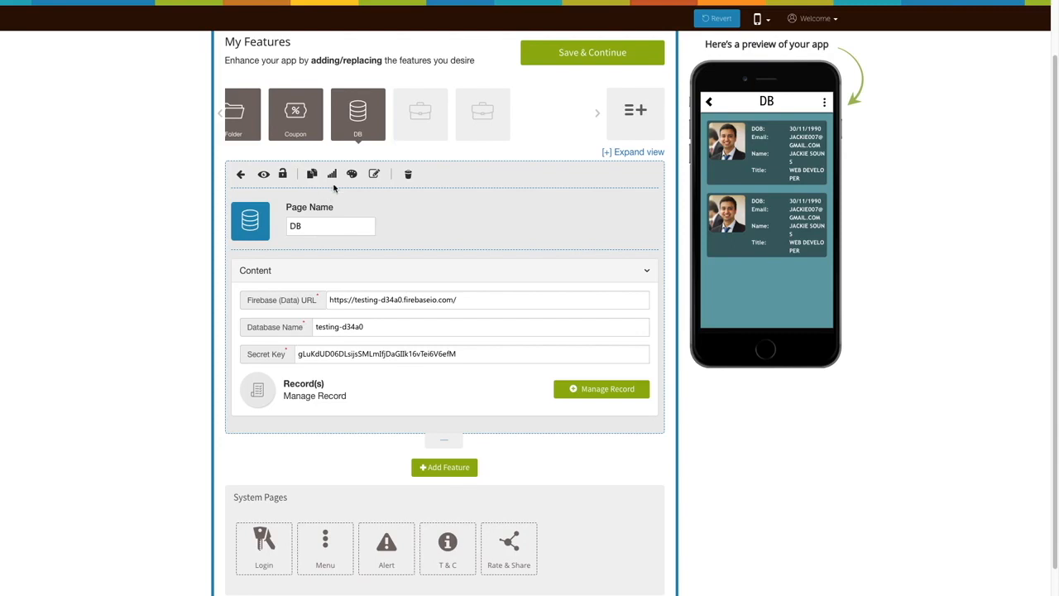
mouse_move(352, 174)
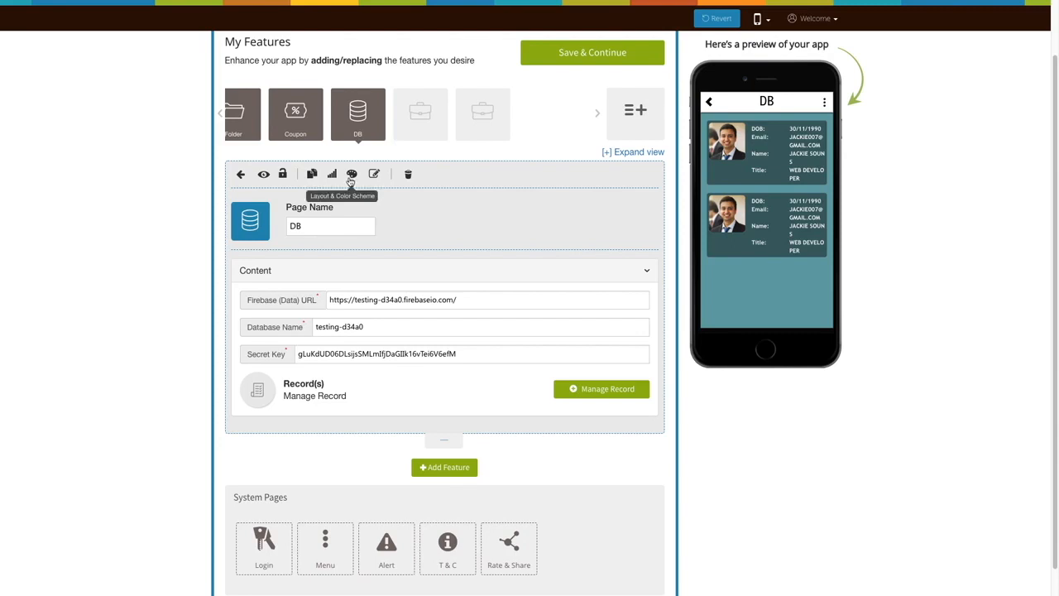
View and close the Layout & Color Scheme panel, then Save & Continue
left_click(352, 173)
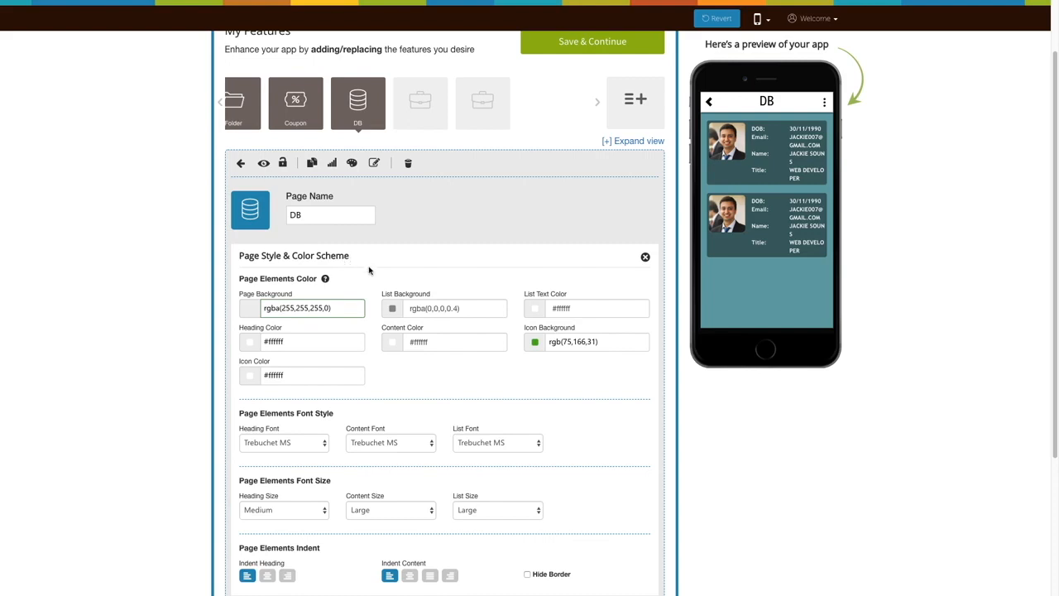
mouse_move(307, 340)
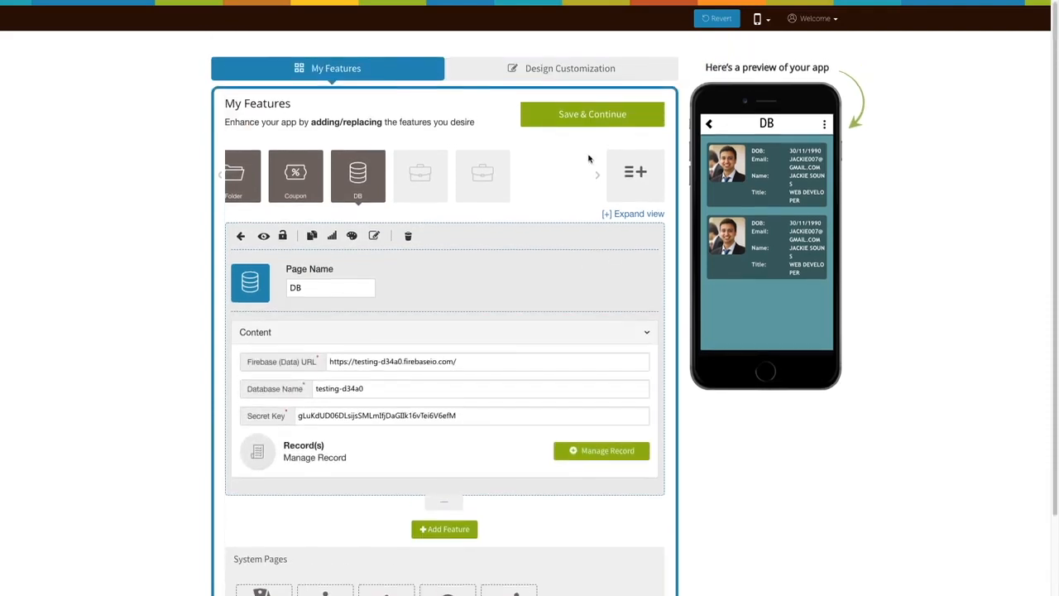
left_click(592, 114)
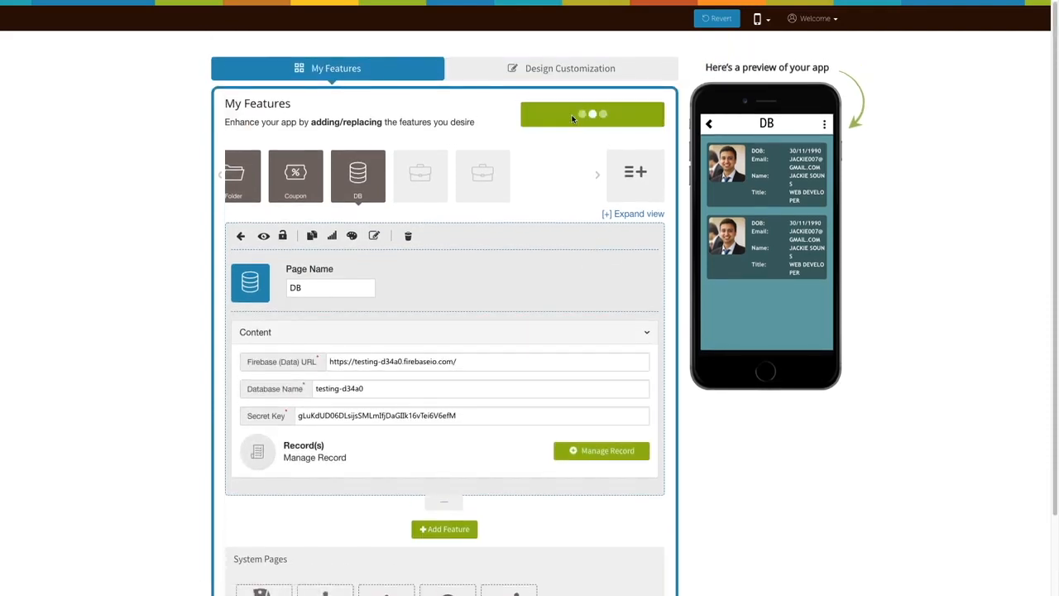